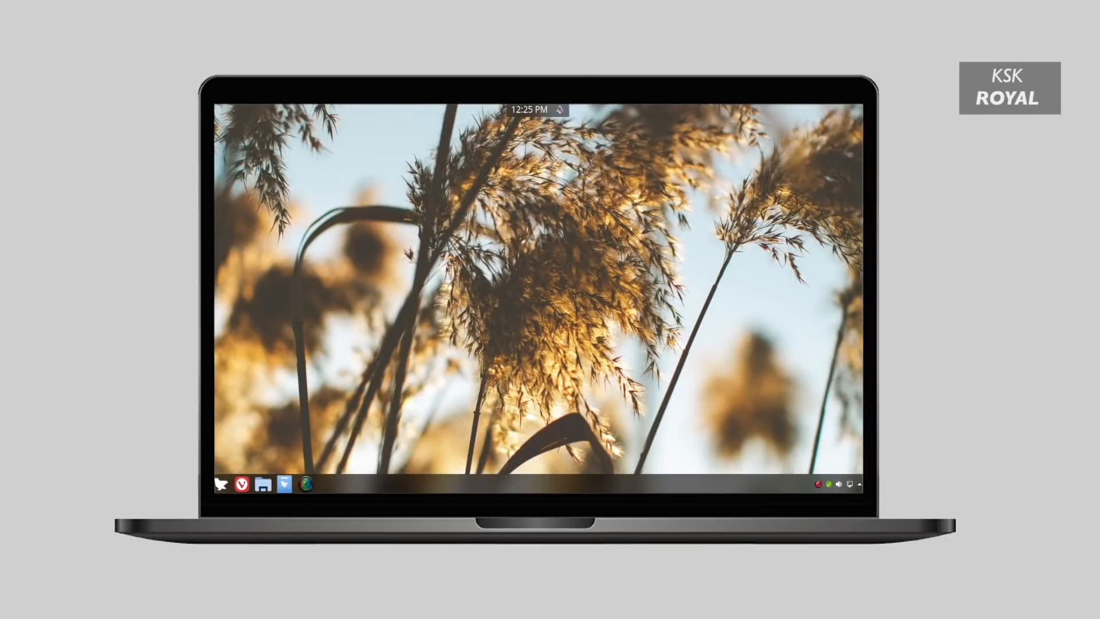
- Show the Feren OS launcher listing all installed applications and their categories
click(222, 483)
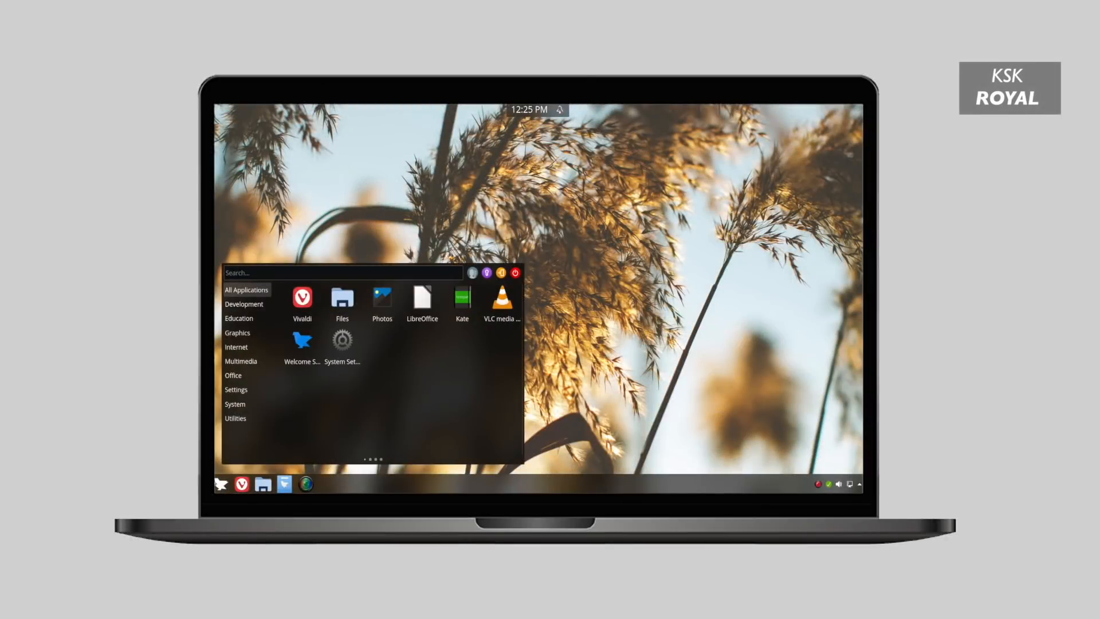
mouse_move(502, 297)
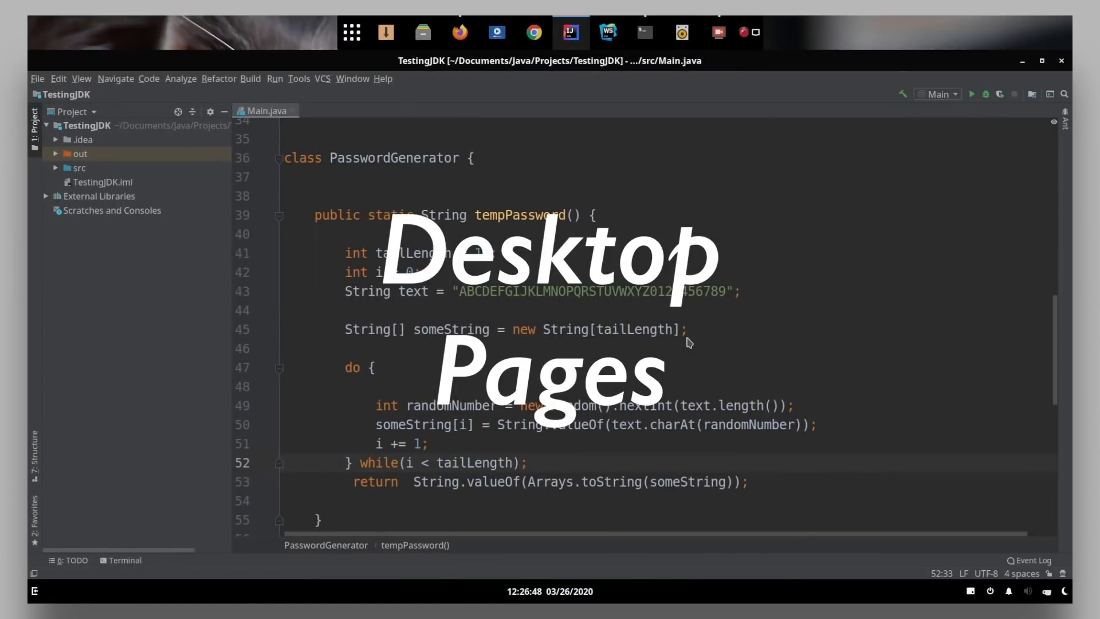
click(644, 33)
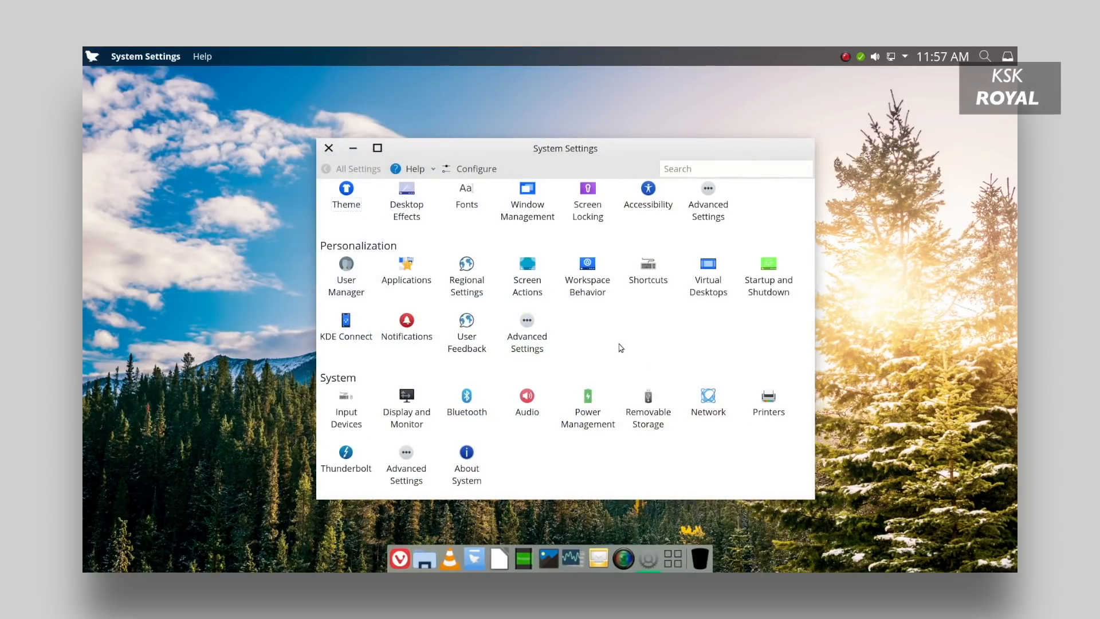
- Show About System: Feren OS 2020.04, KDE Plasma 5.18.4, i5-3550, 7.7 GiB RAM
click(466, 453)
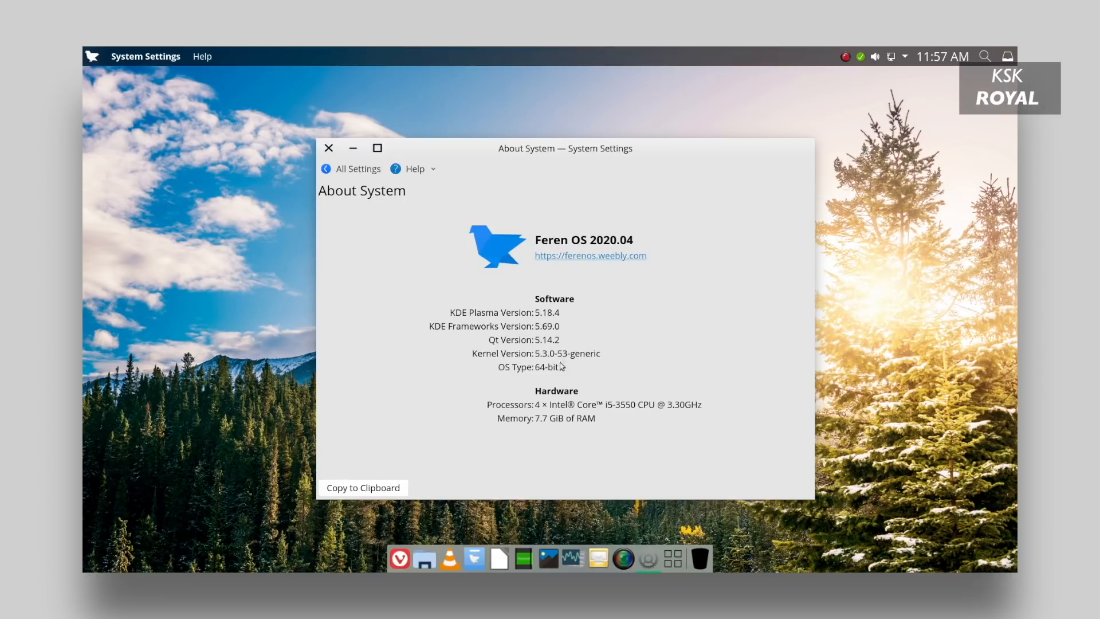
click(357, 168)
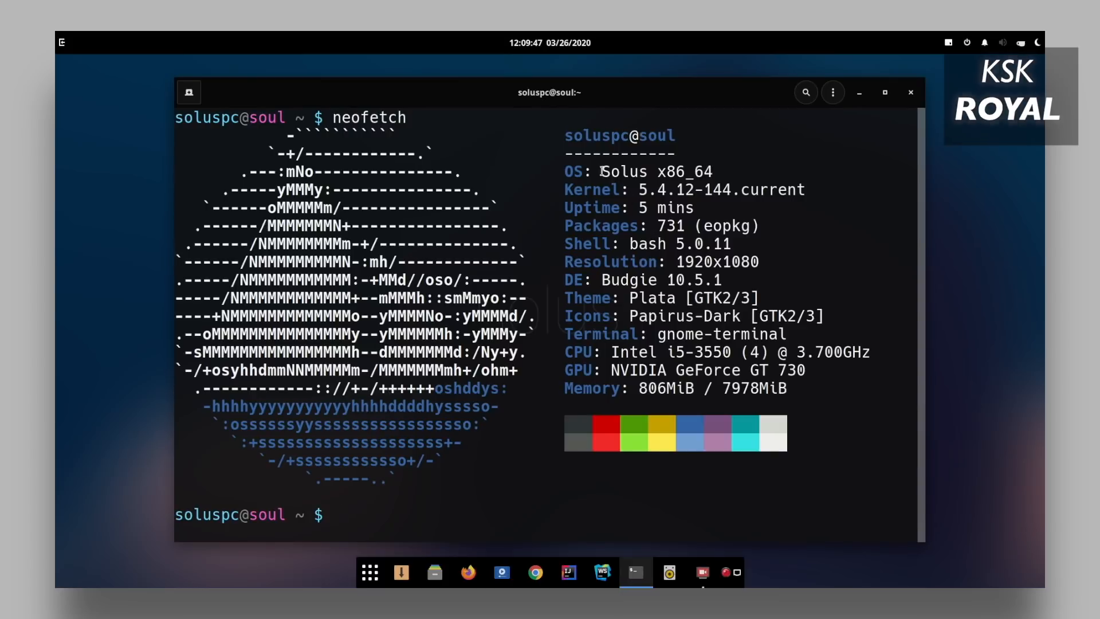
- Close the terminal and show the Budgie application menu with all apps and settings
click(368, 572)
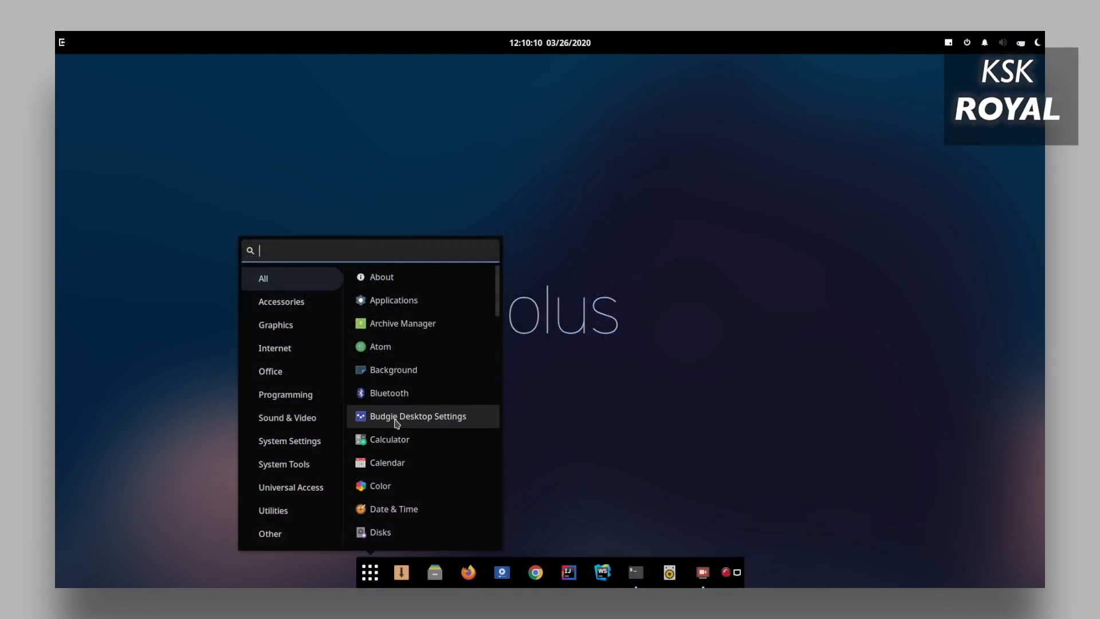
click(417, 415)
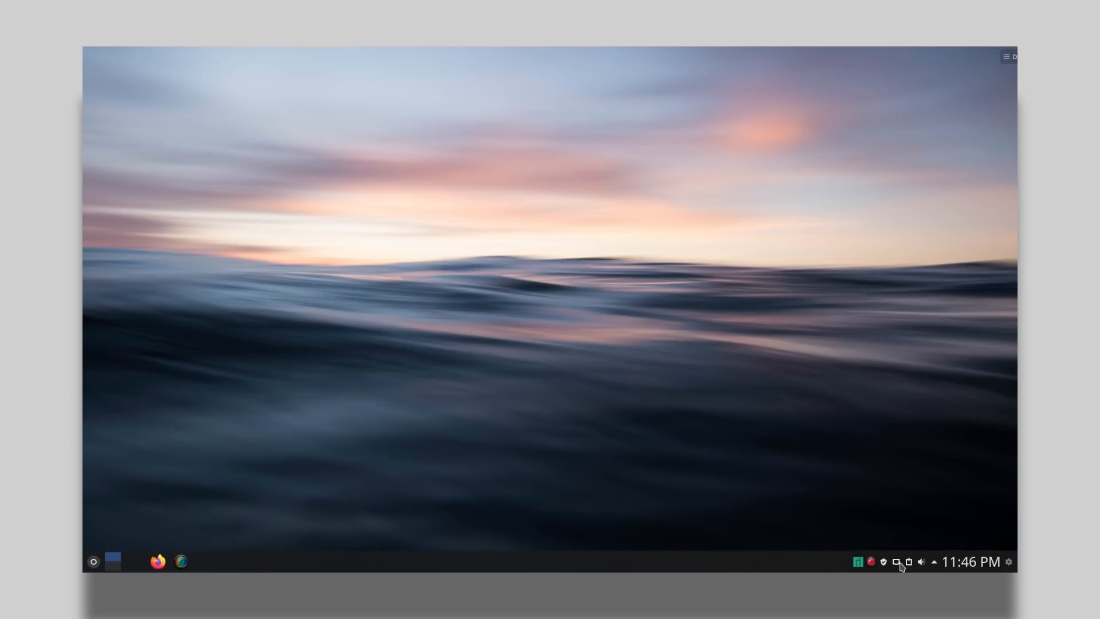
- Show Manjaro's Kickoff launcher with favourites Firefox, Dolphin, Konsole and the search field
click(93, 561)
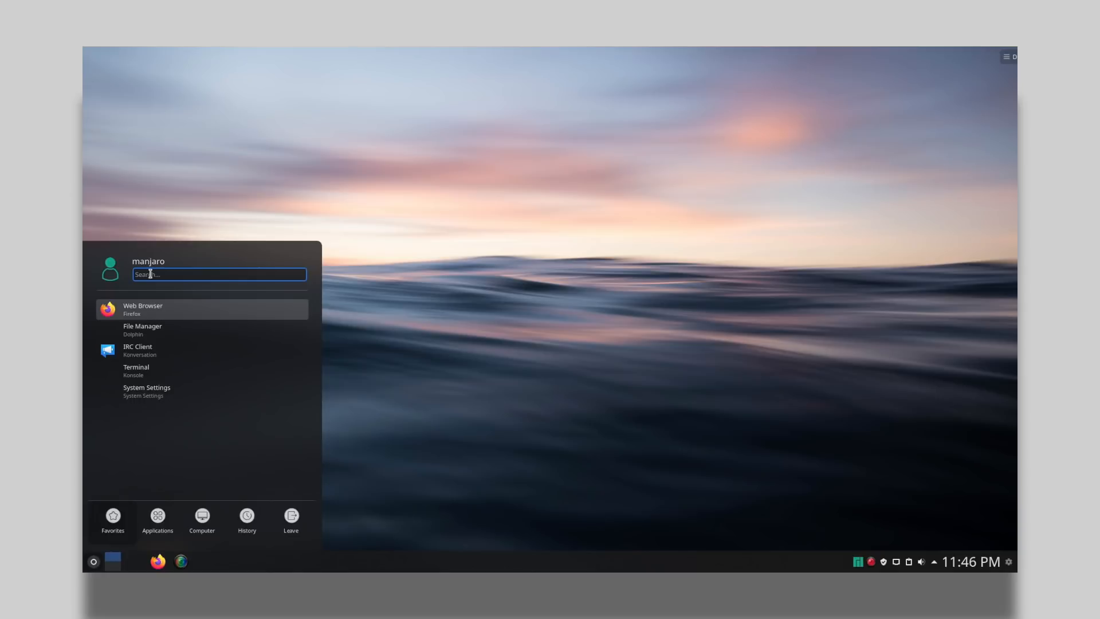